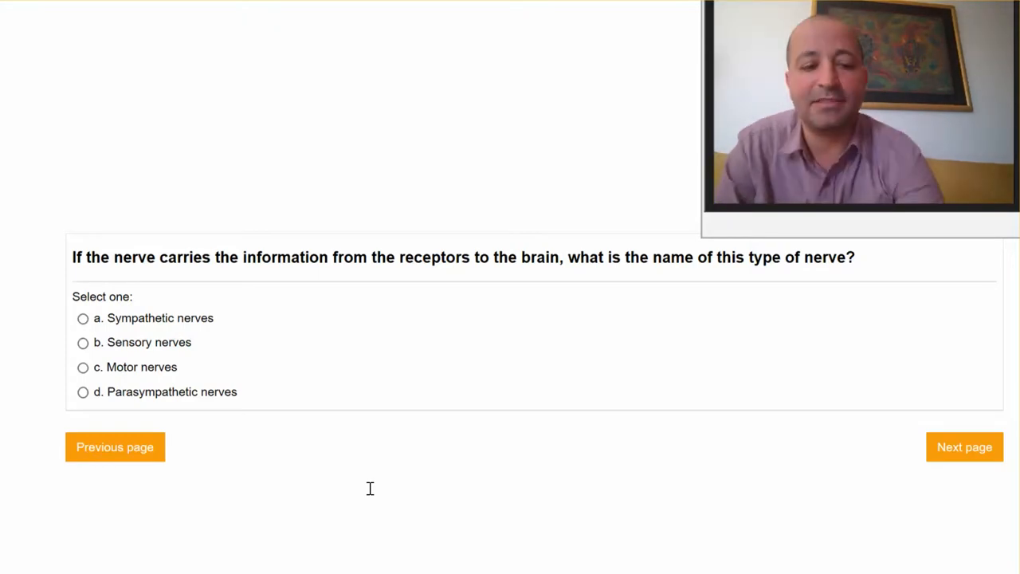
# - Select option b, Sensory nerves, as the answer to the nerve-type question
pyautogui.click(83, 341)
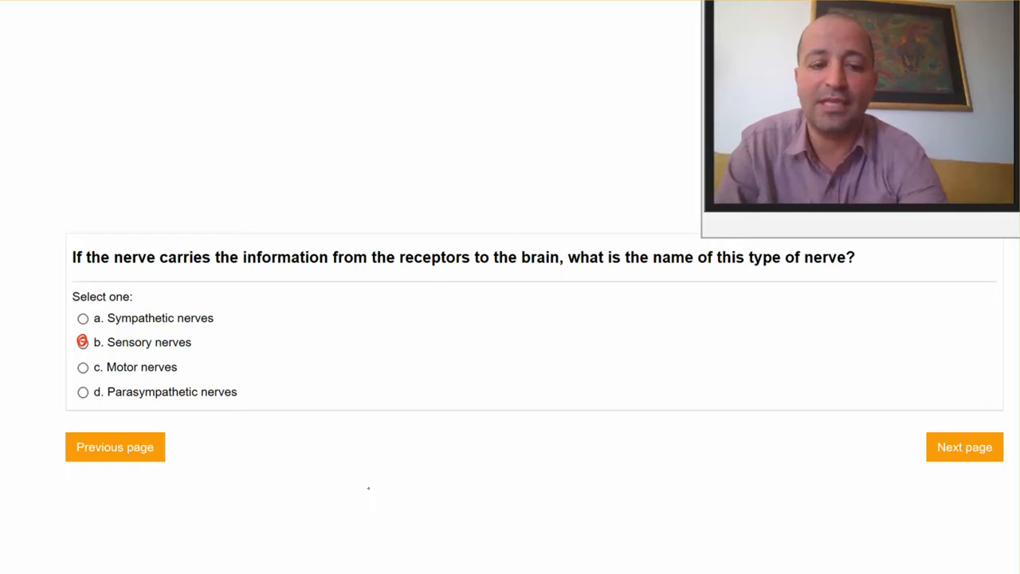